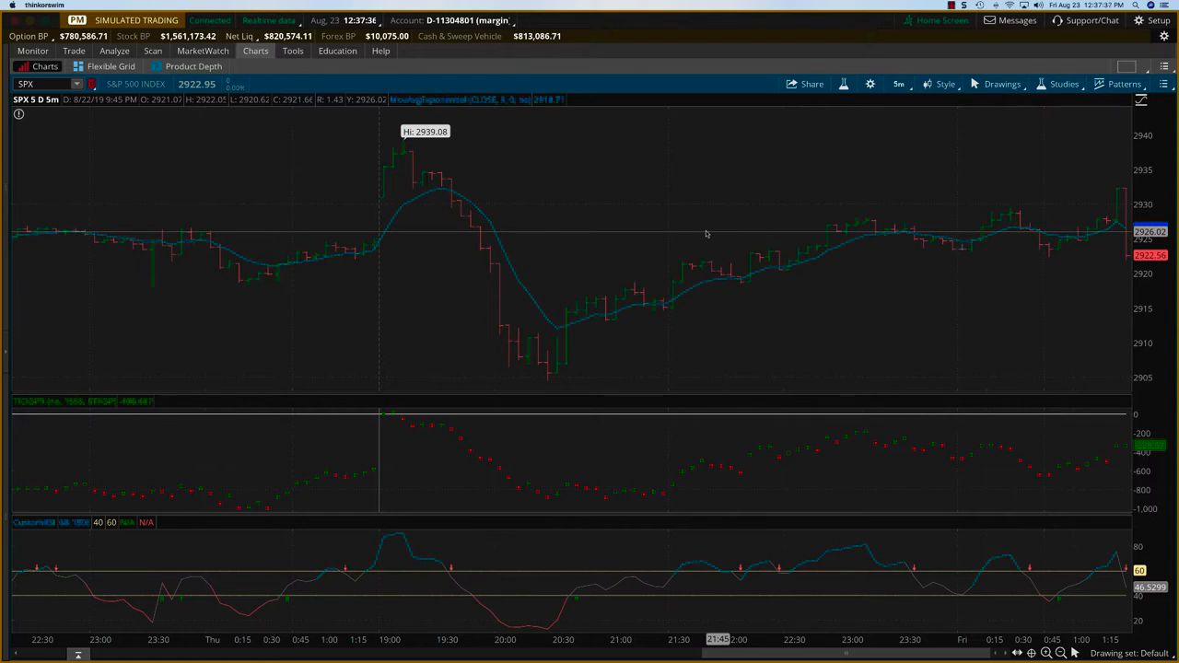
mouse_move(375, 176)
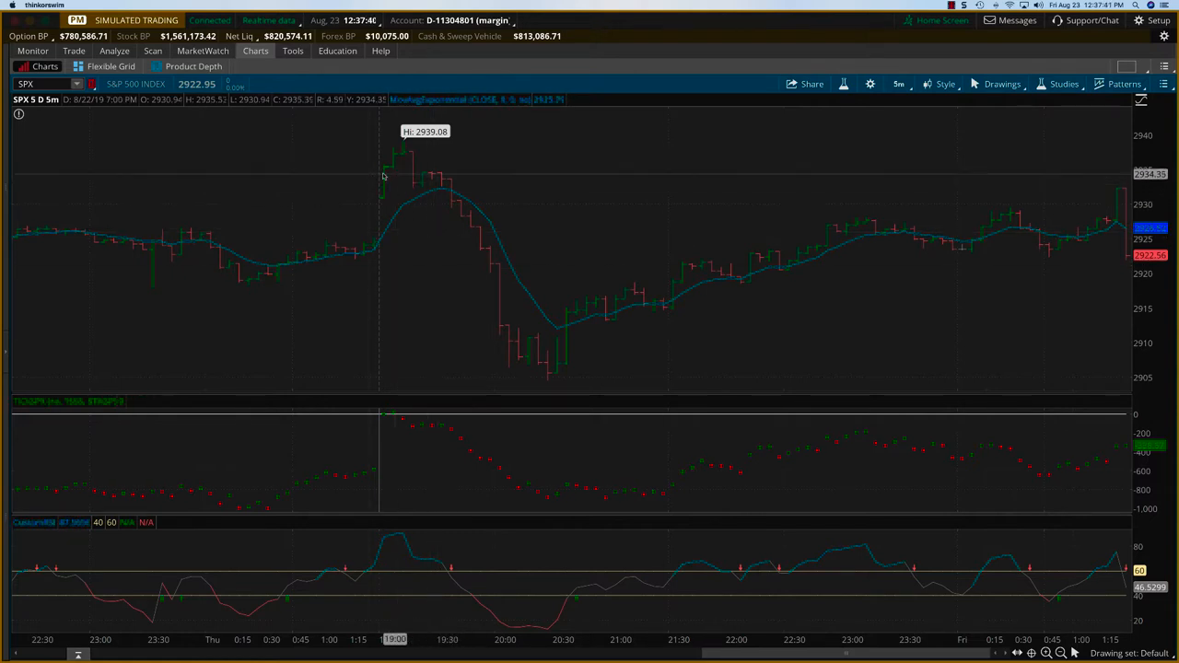
mouse_move(398, 167)
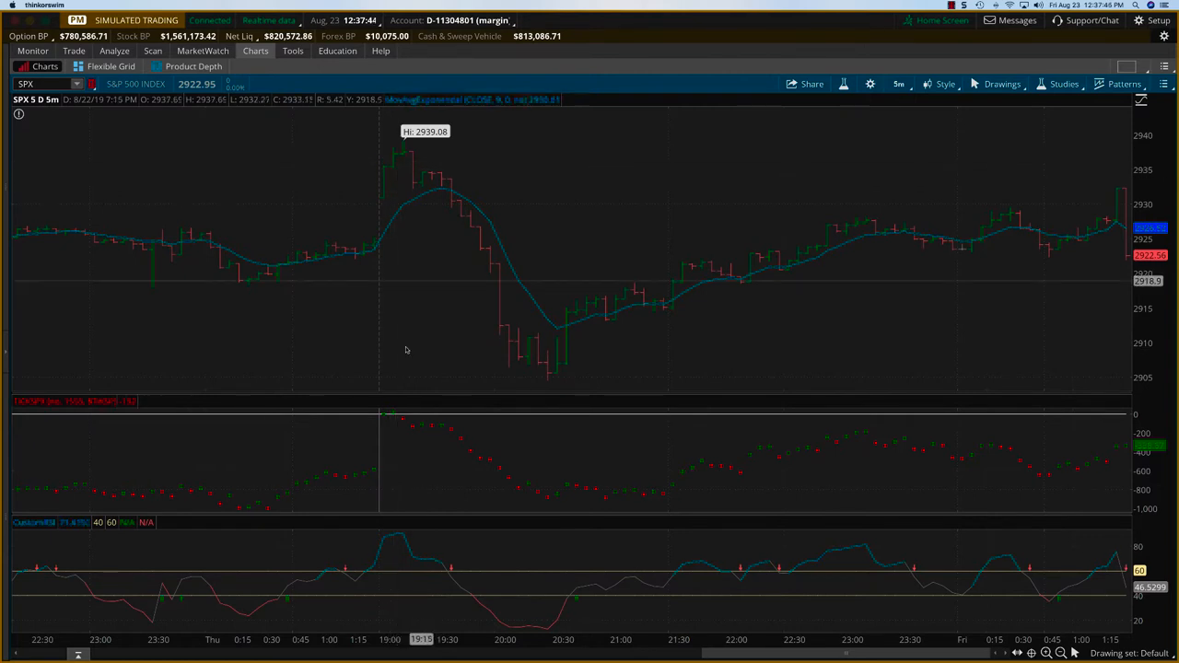
mouse_move(408, 423)
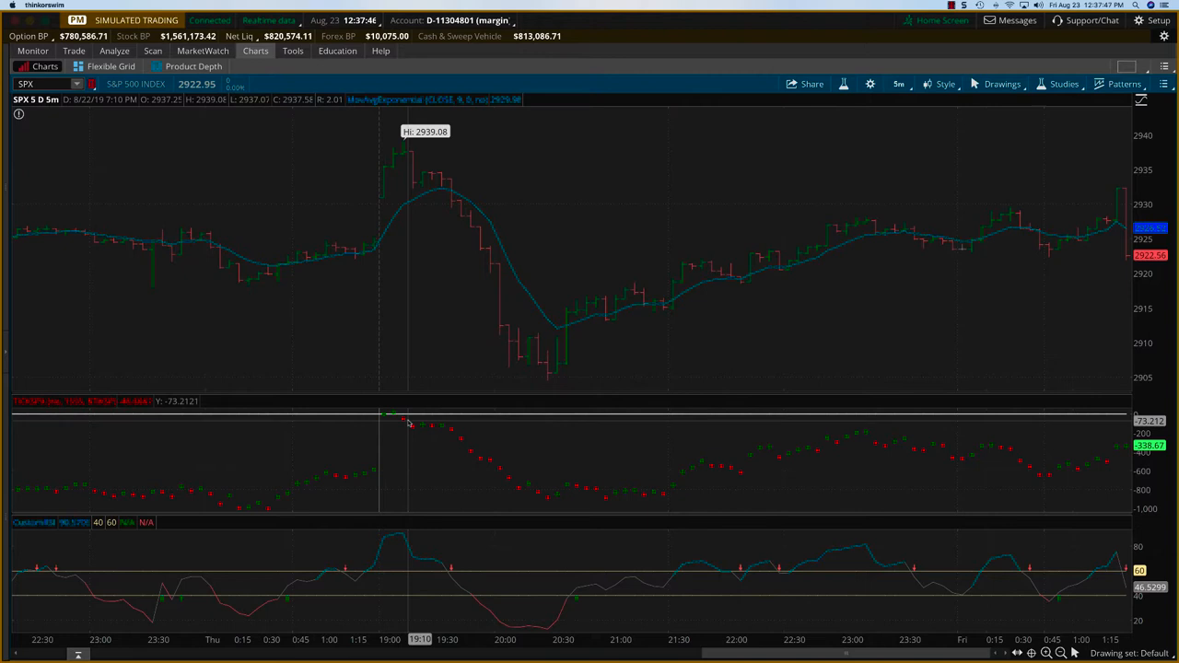
mouse_move(435, 189)
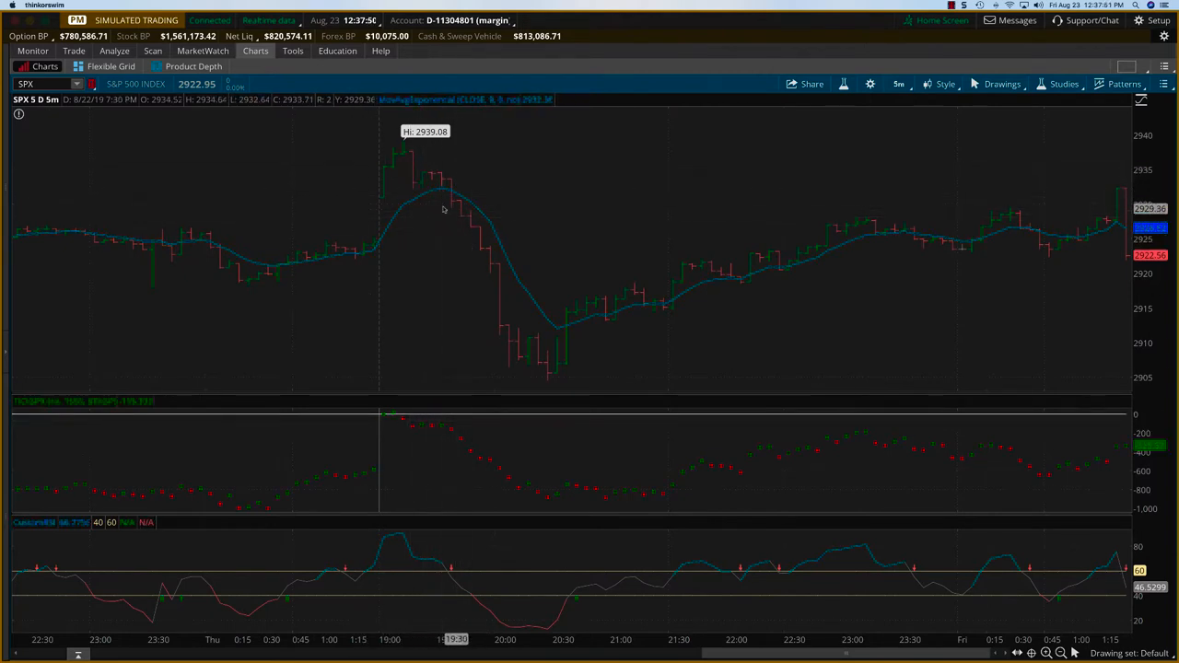
mouse_move(474, 237)
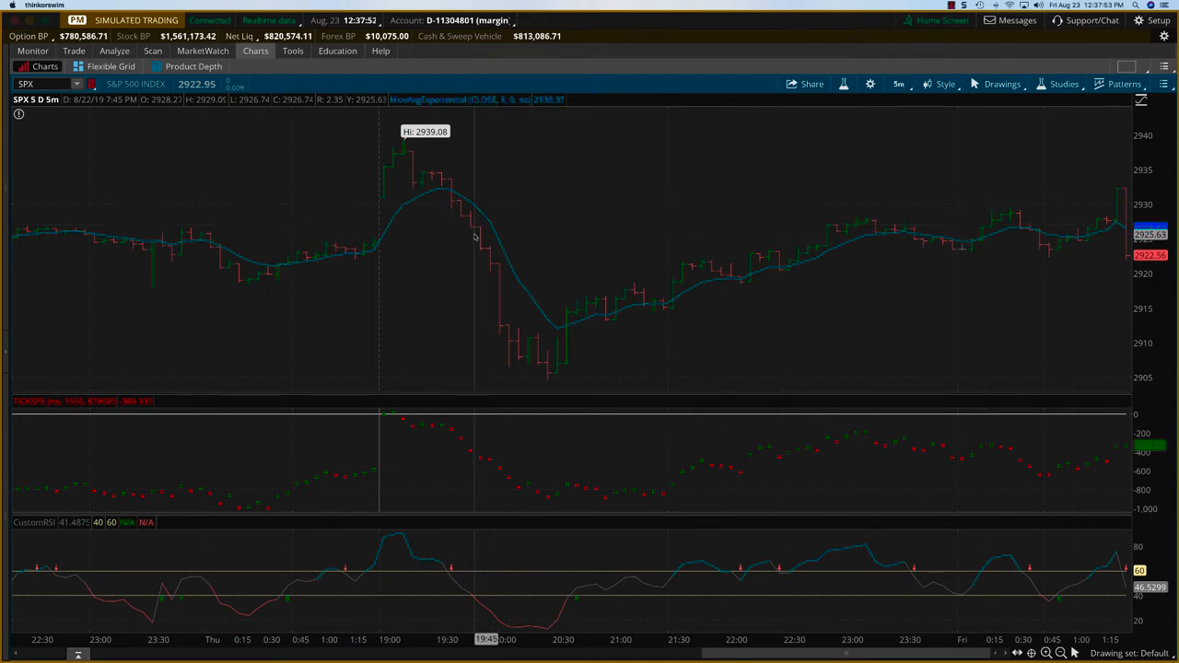
mouse_move(470, 443)
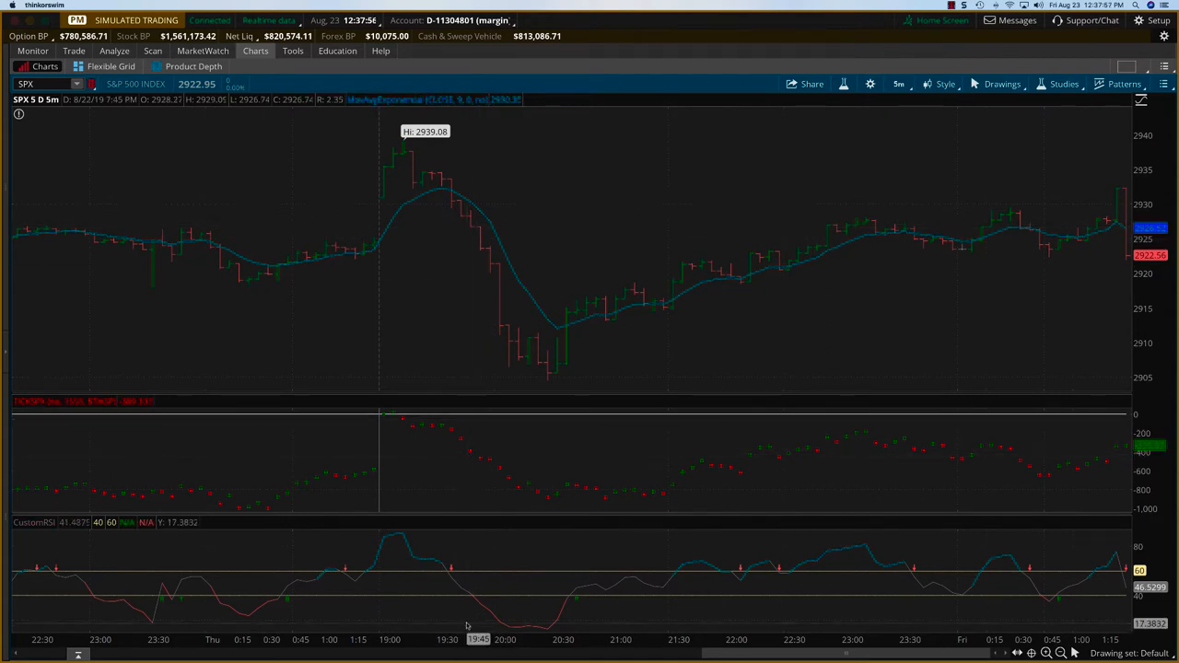
mouse_move(461, 216)
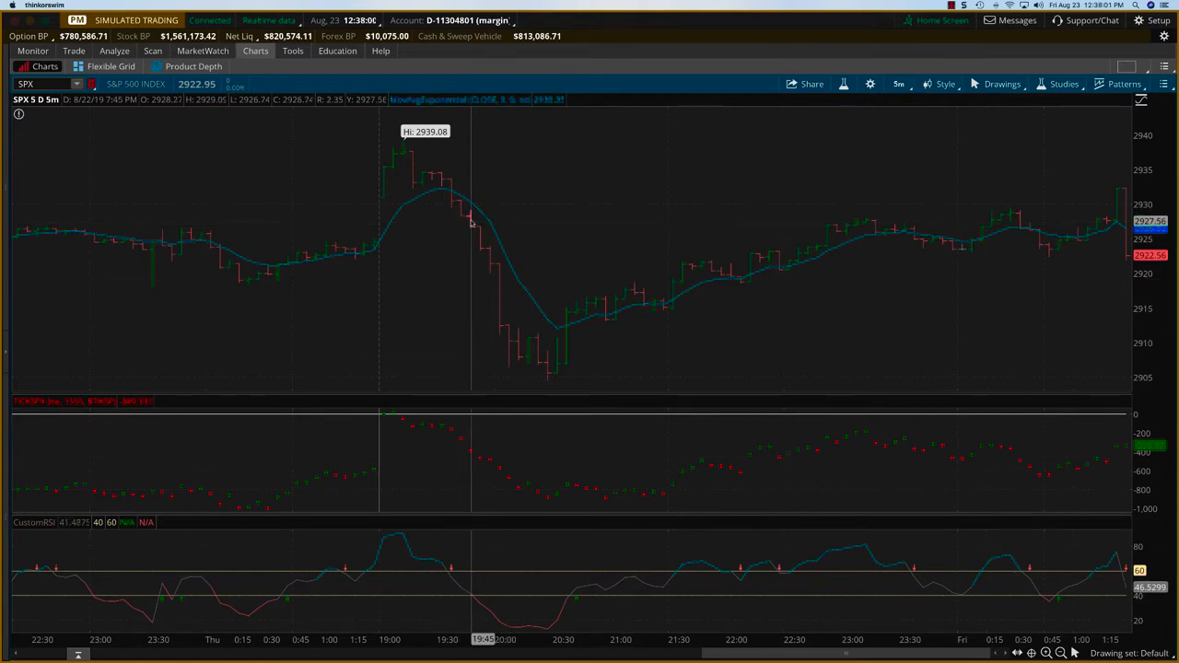
mouse_move(707, 231)
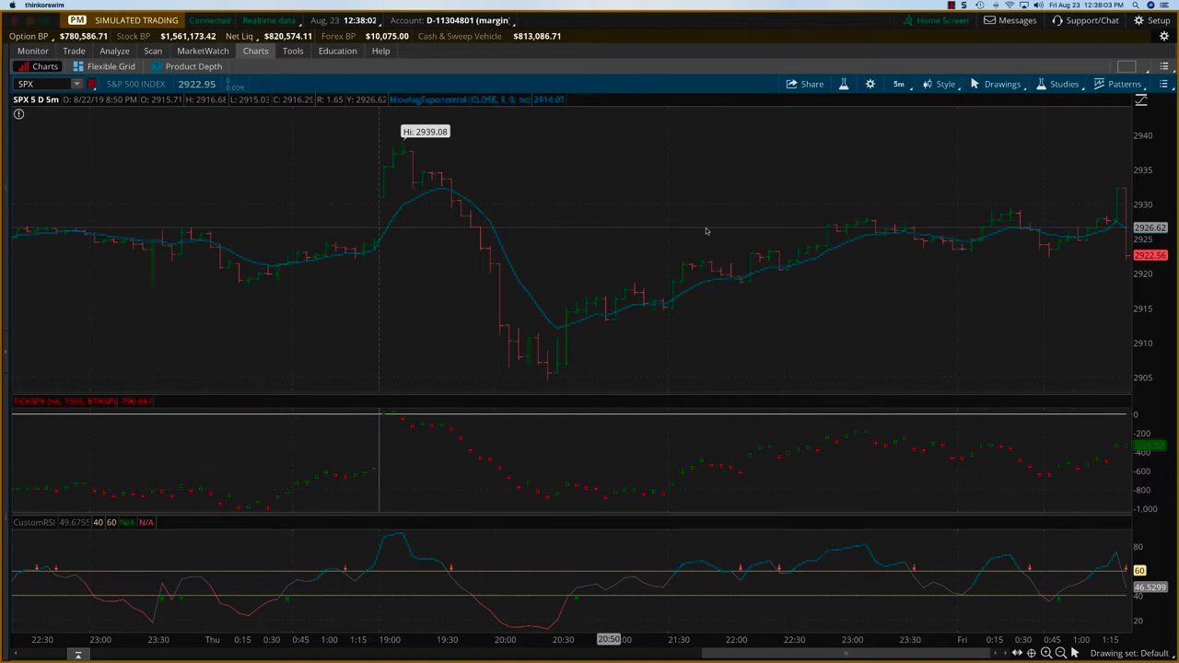
mouse_move(594, 226)
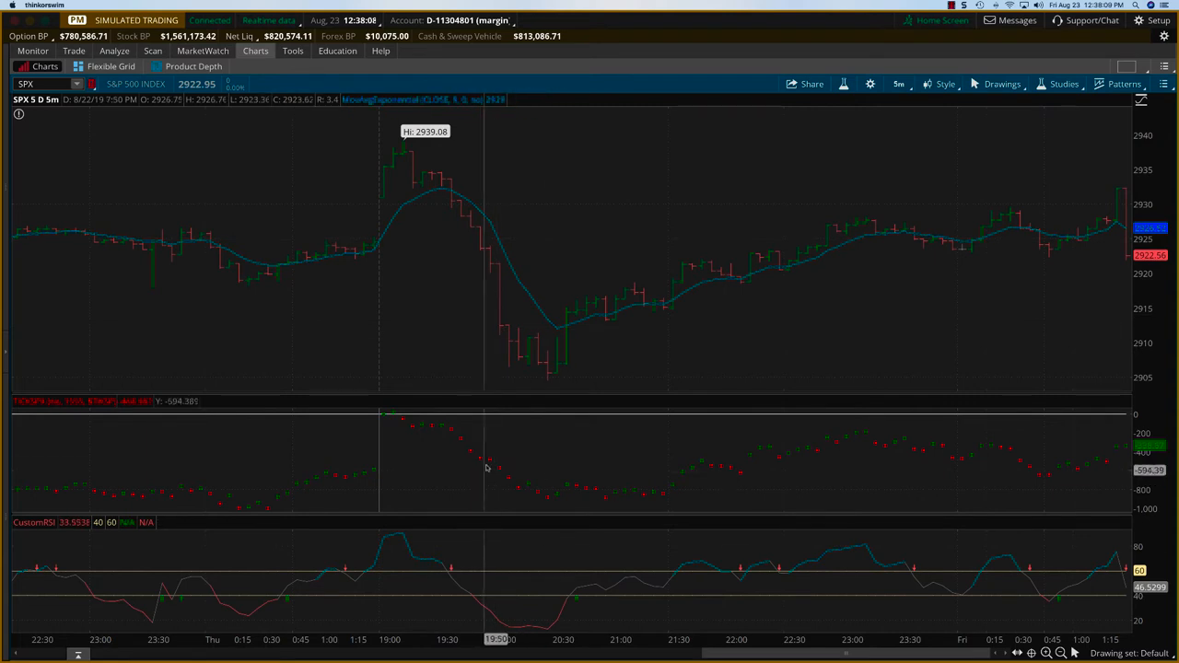
mouse_move(521, 488)
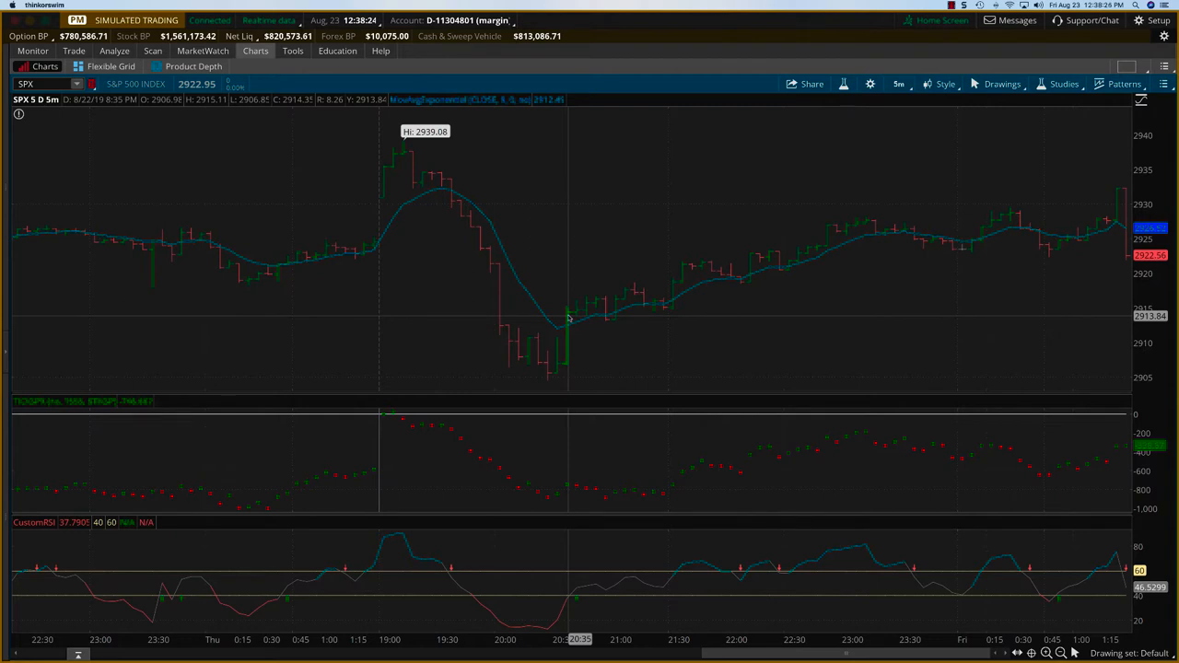
mouse_move(620, 348)
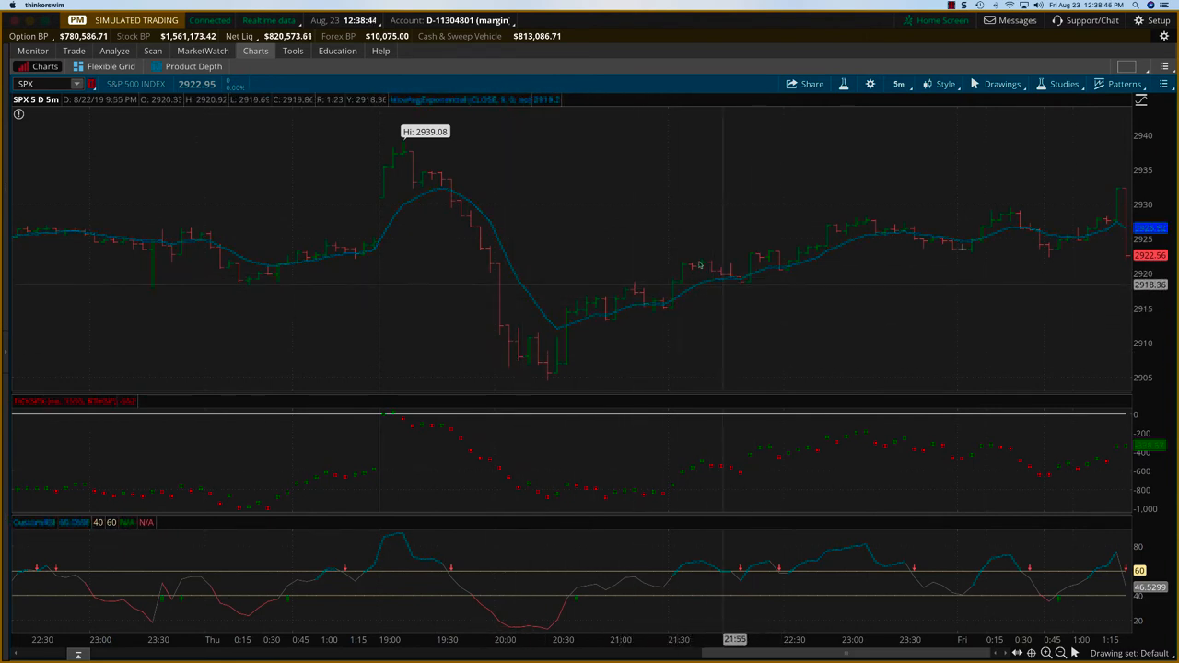
mouse_move(709, 562)
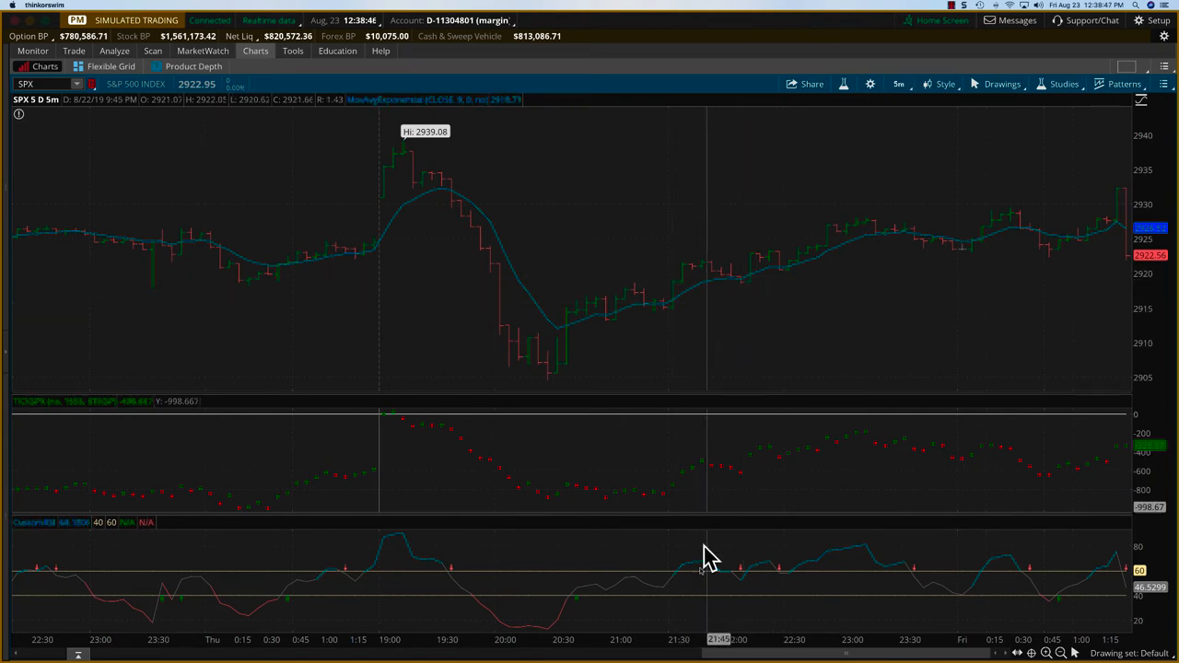
mouse_move(732, 473)
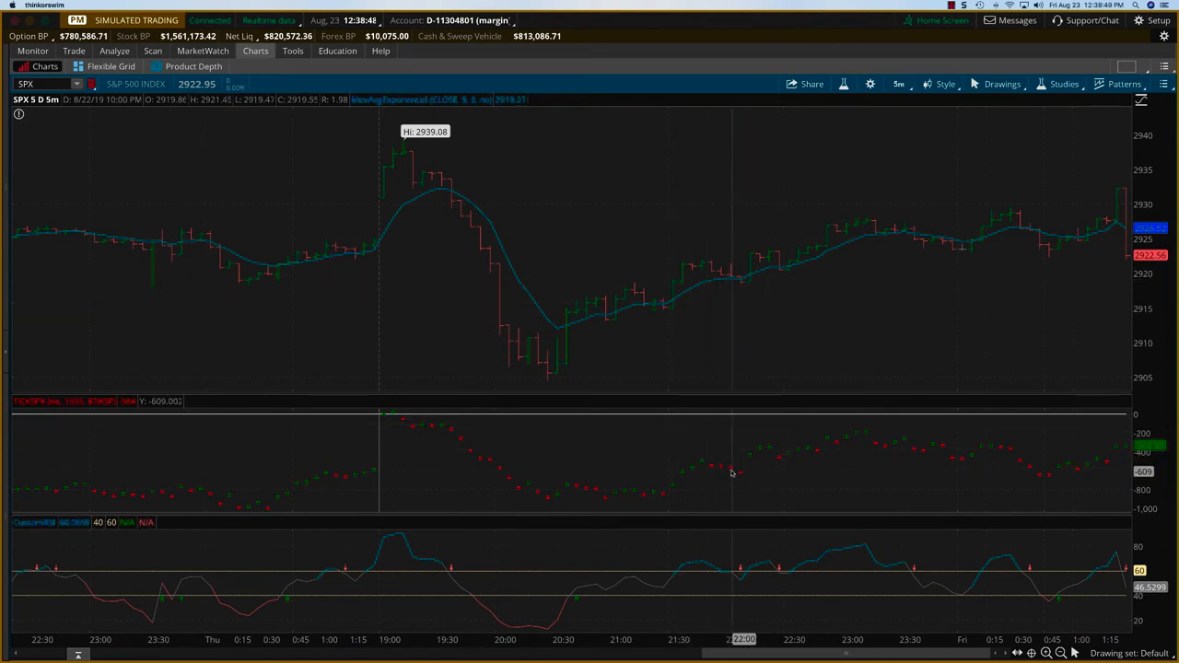